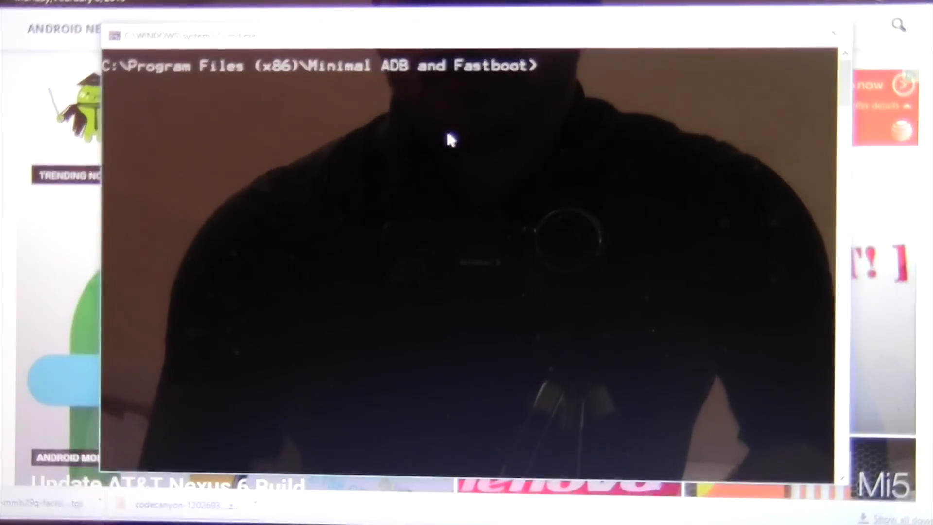
Run 'fastboot oem unlock' to unlock the bootloader, erasing userdata and cache.
type("fastboot")
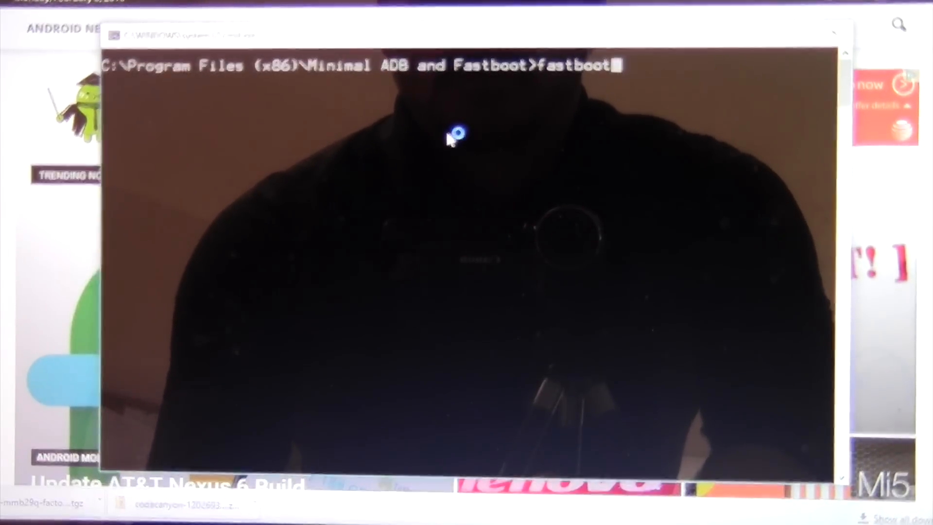
type("oem unlock")
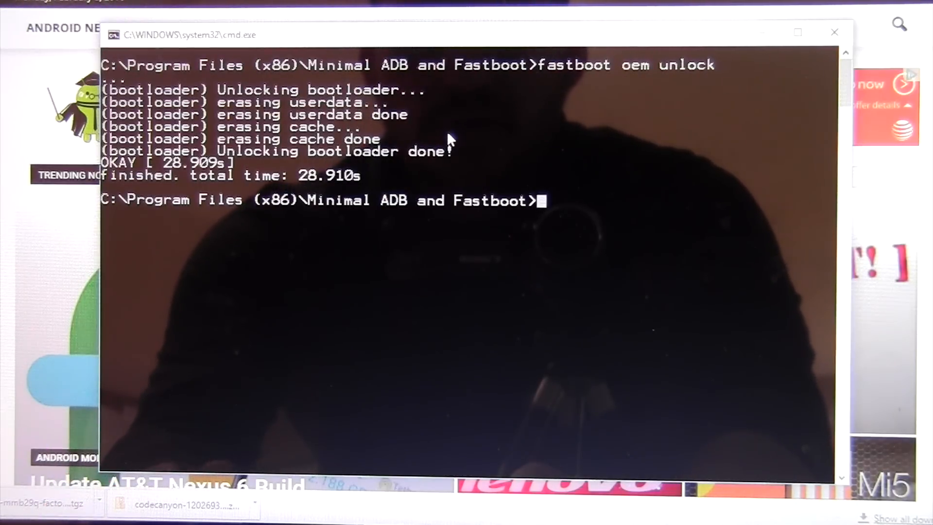
Run 'flash-all.bat' to flash the factory image onto the tablet.
type("flash")
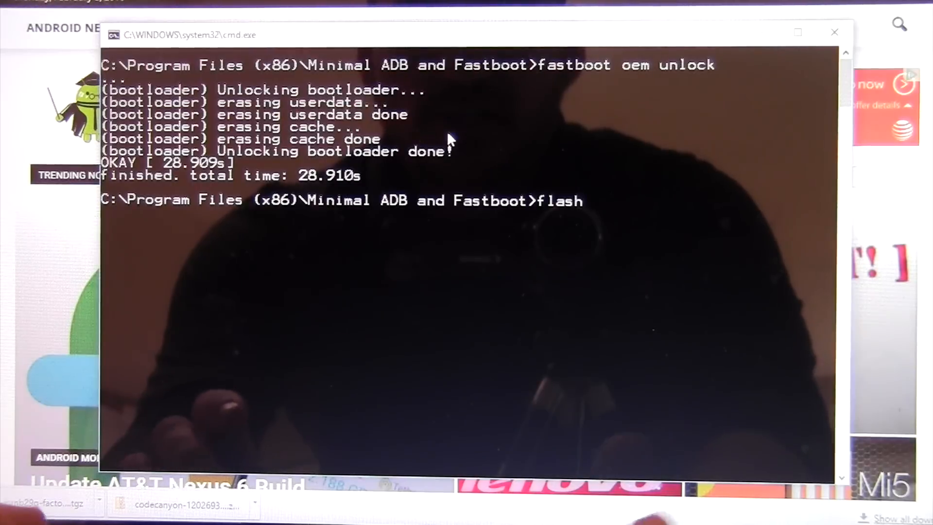
type("-all.bat")
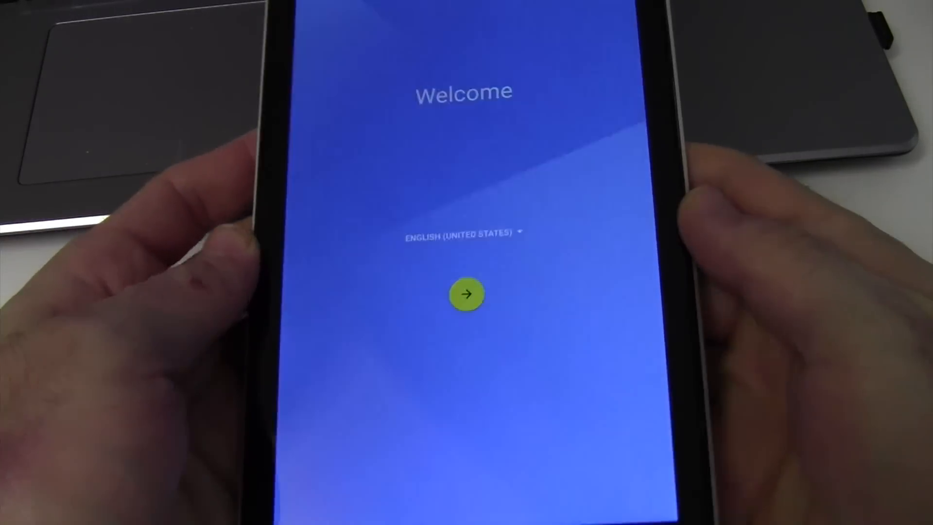
Continue from Welcome in English (United States) and choose the MokiConnect Wi-Fi network.
left_click(467, 296)
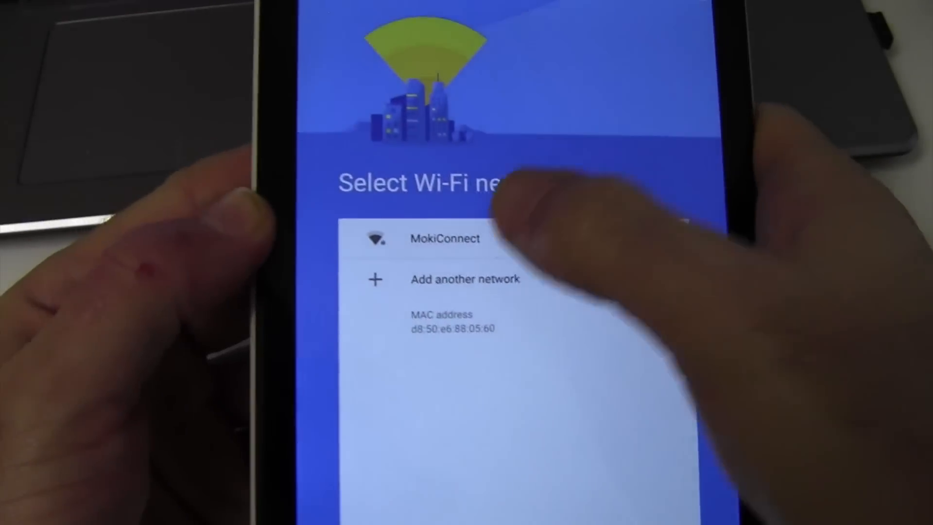
left_click(444, 239)
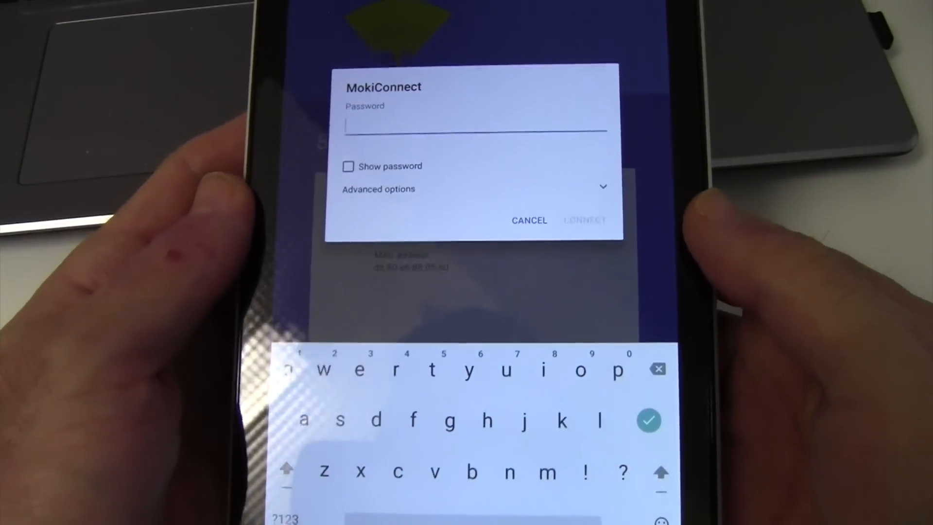